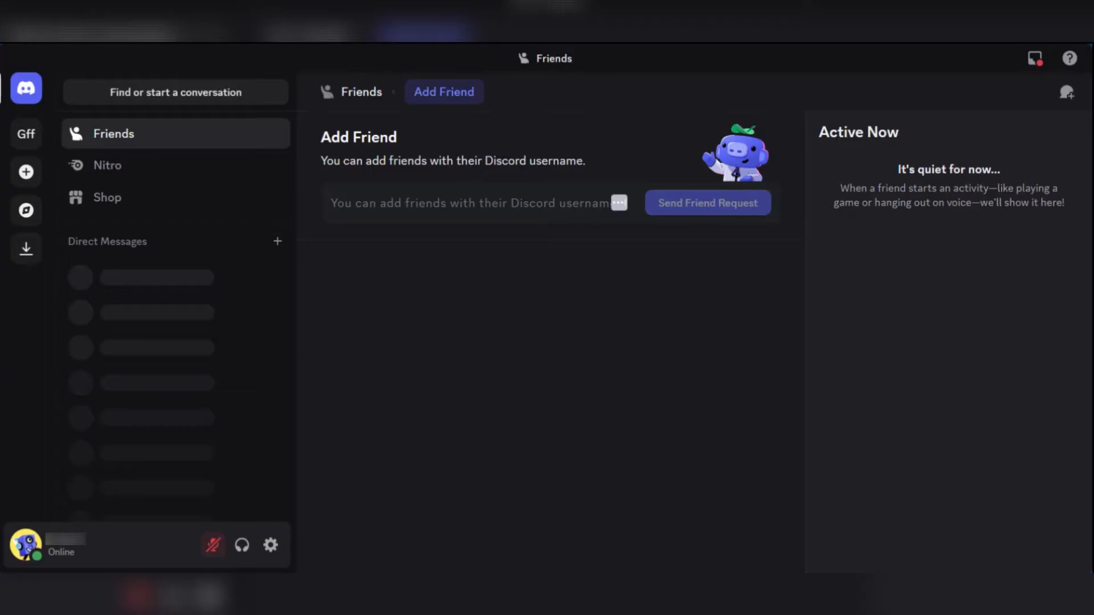
mouse_move(737, 236)
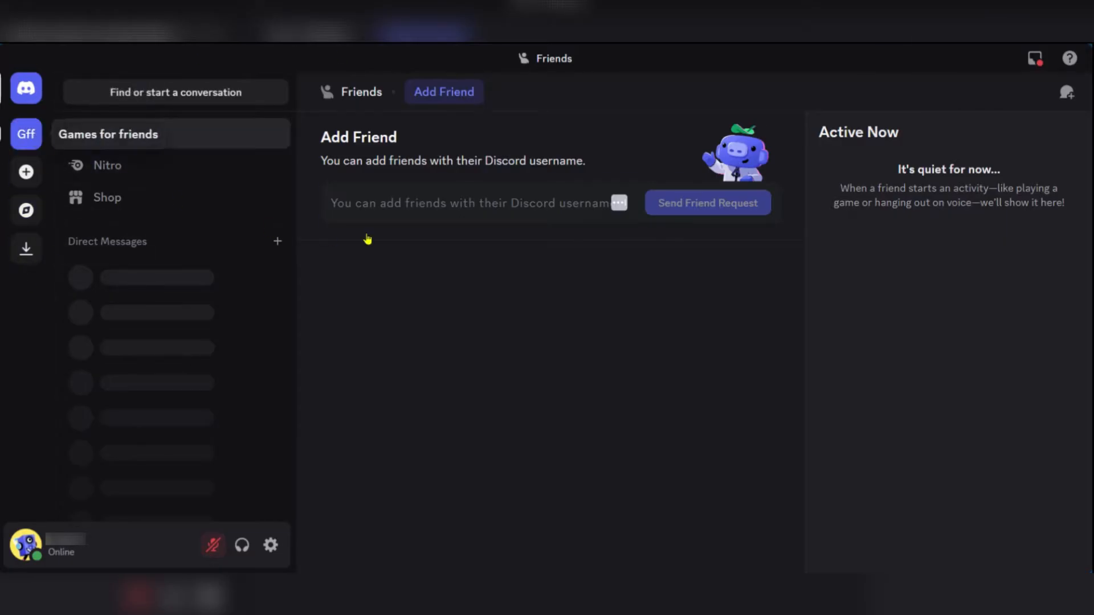
- Open the App Directory from the Games for friends server menu and search 'blox fruits'
click(26, 134)
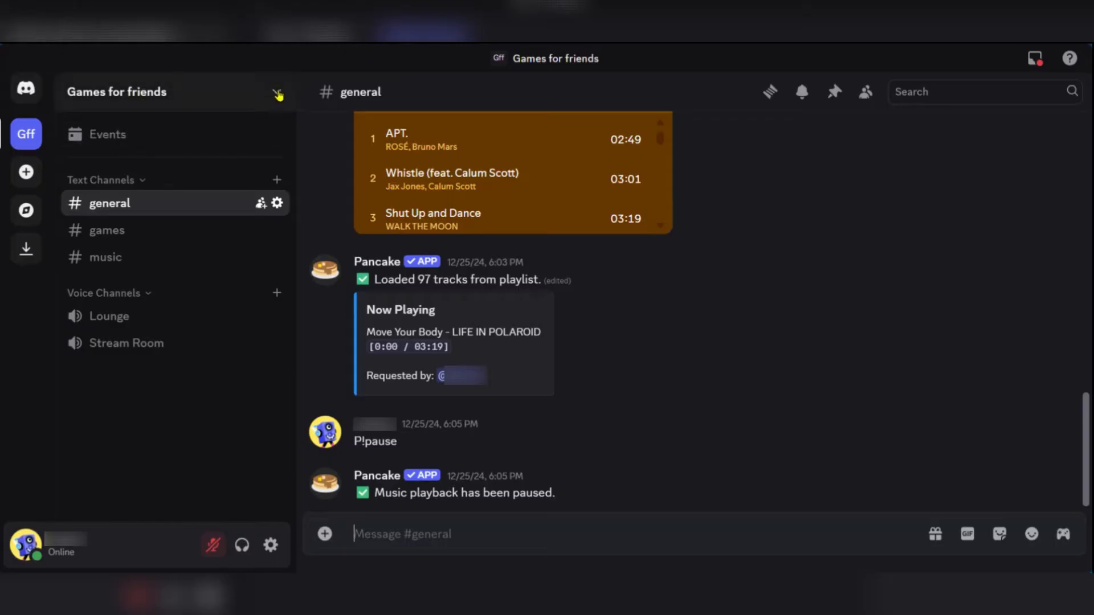
click(277, 91)
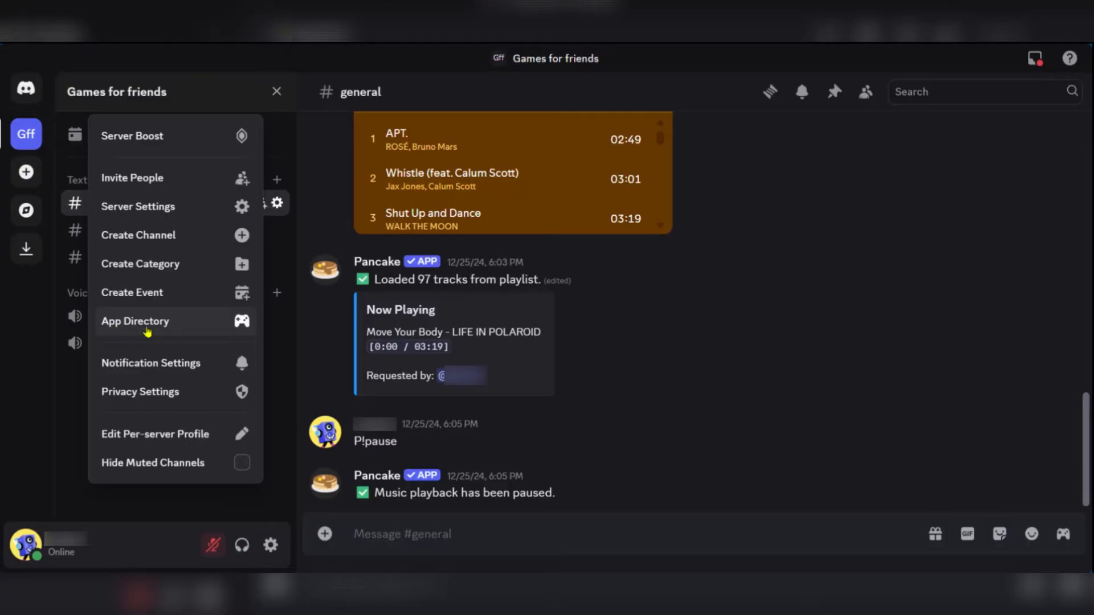
click(134, 321)
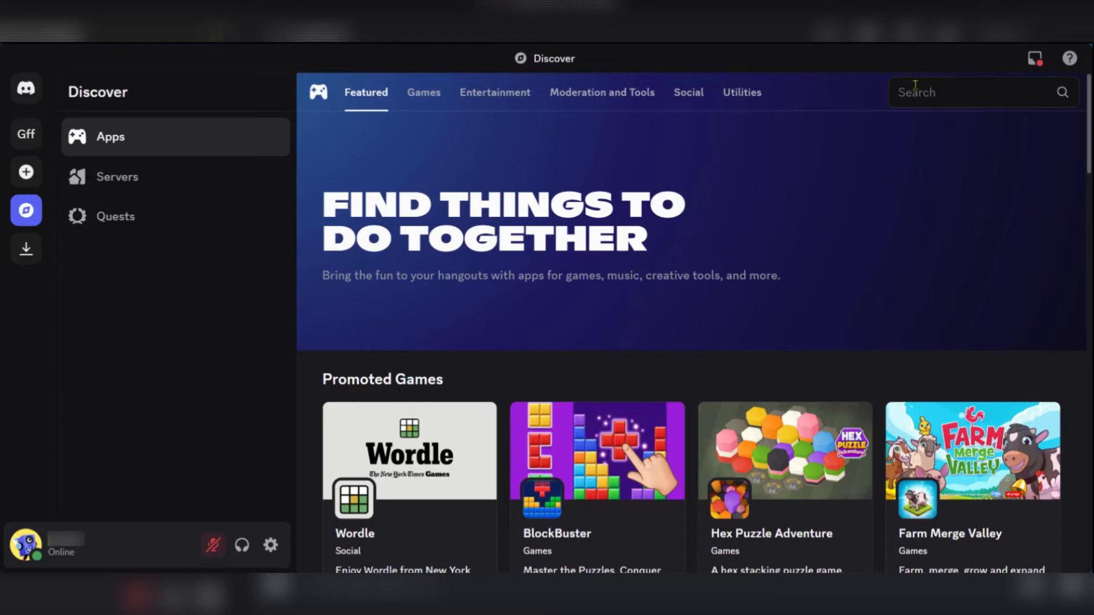
click(983, 91)
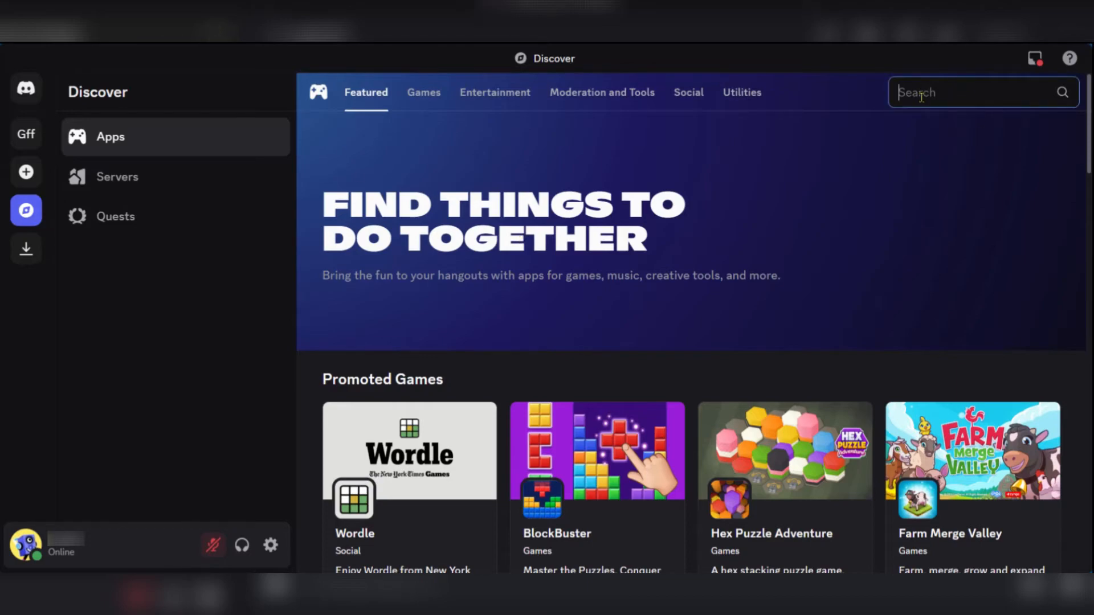
text(blox fruits)
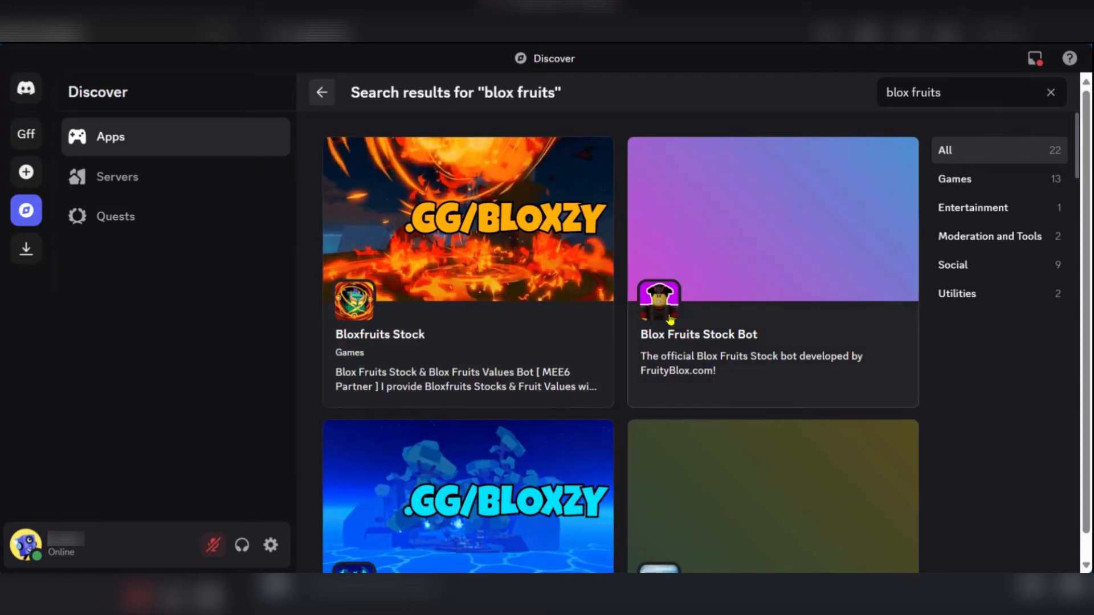
scroll(down, 3)
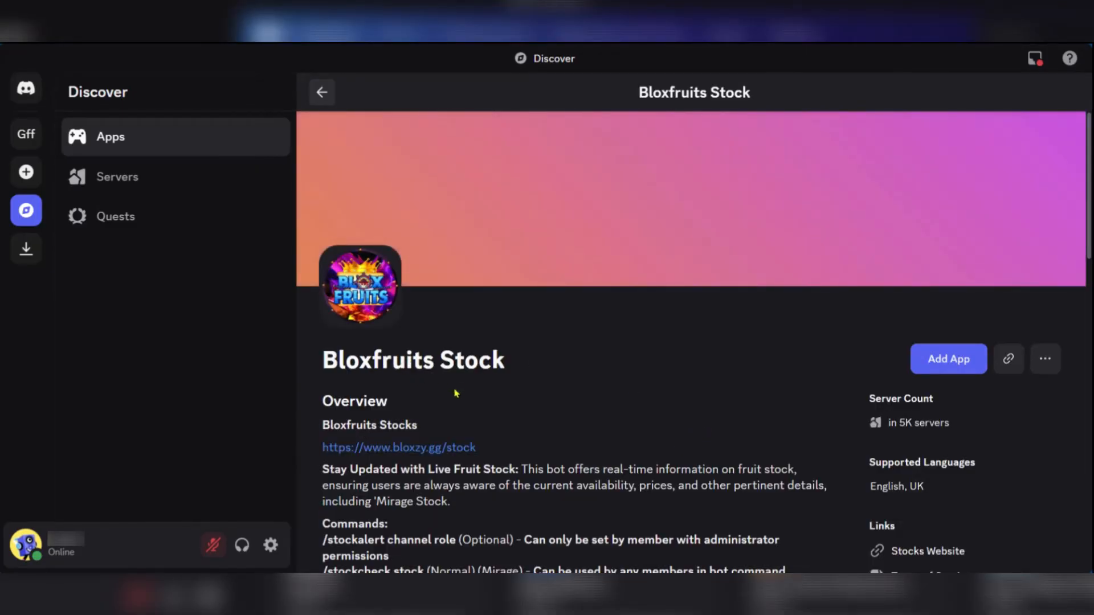
mouse_move(398, 447)
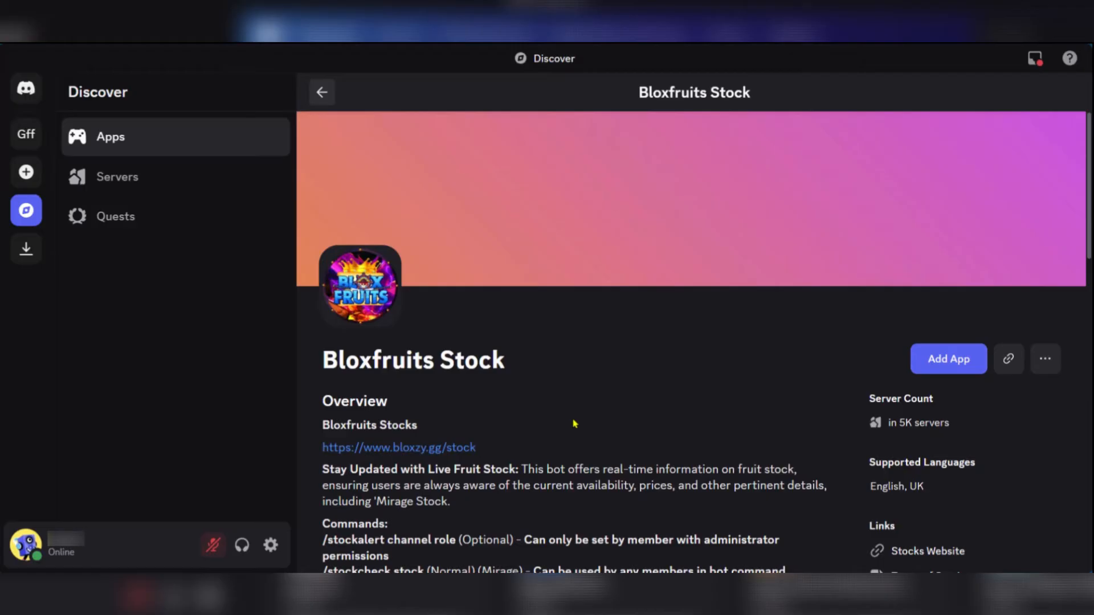
- Use Add App on the Bloxfruits Stock page to bring up its authorization prompt
scroll(down, 3)
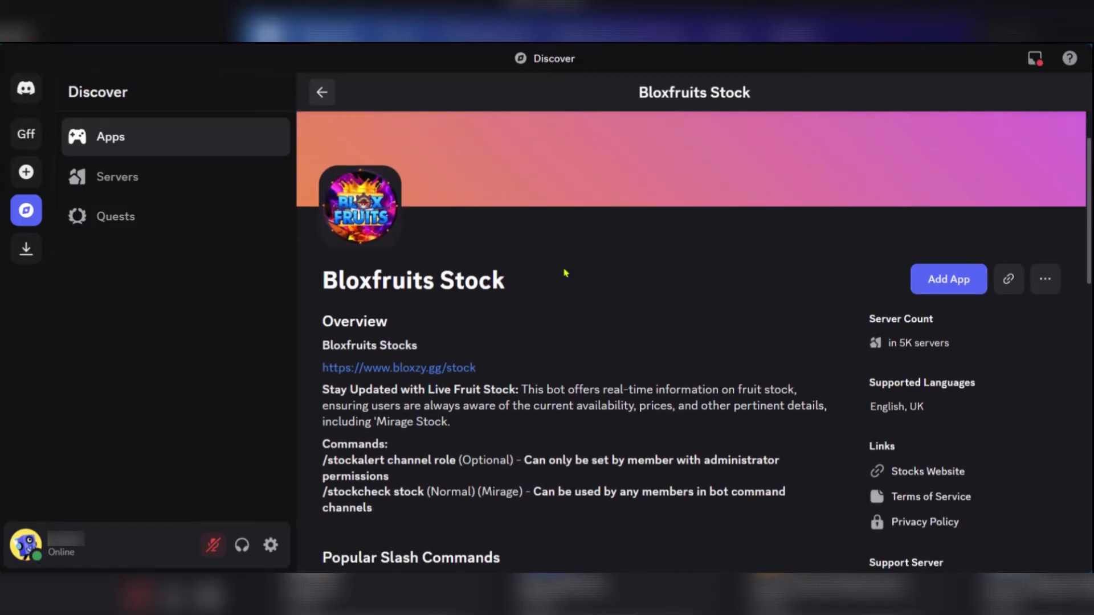
mouse_move(948, 279)
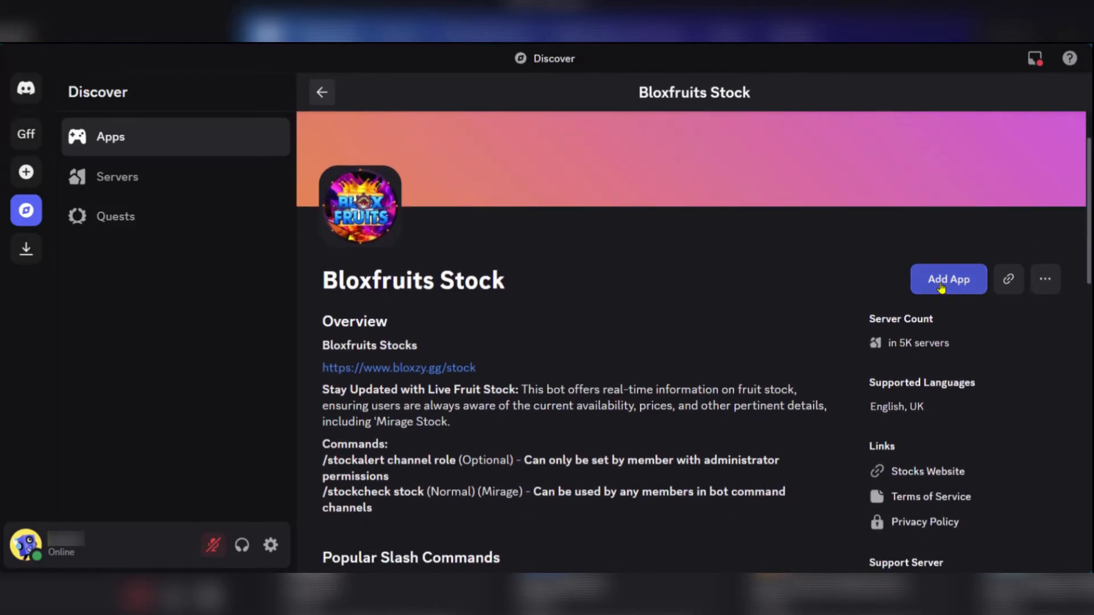
click(948, 279)
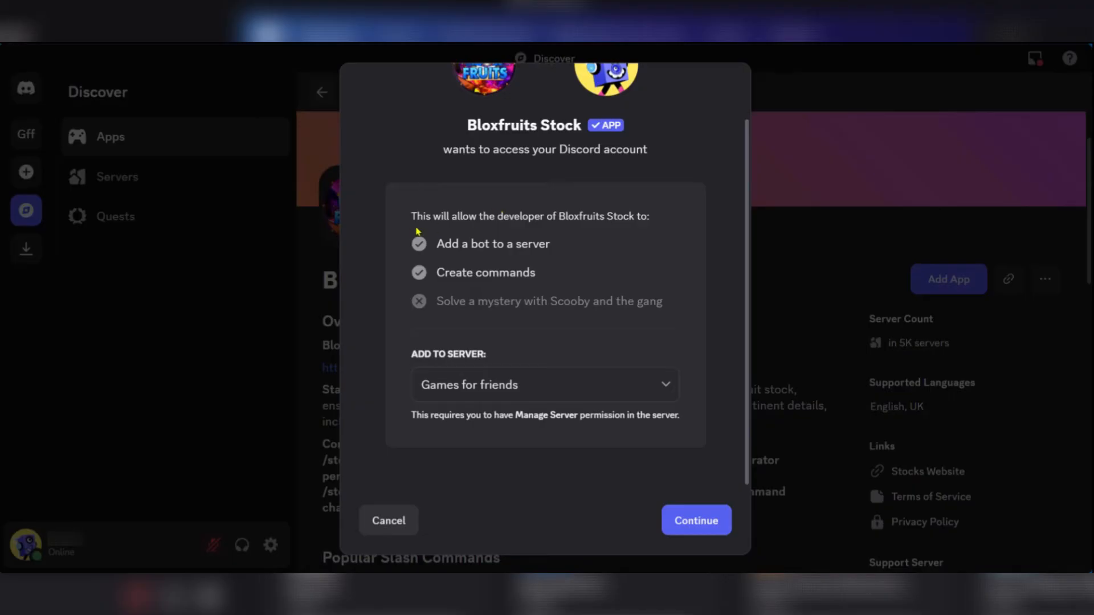
mouse_move(457, 366)
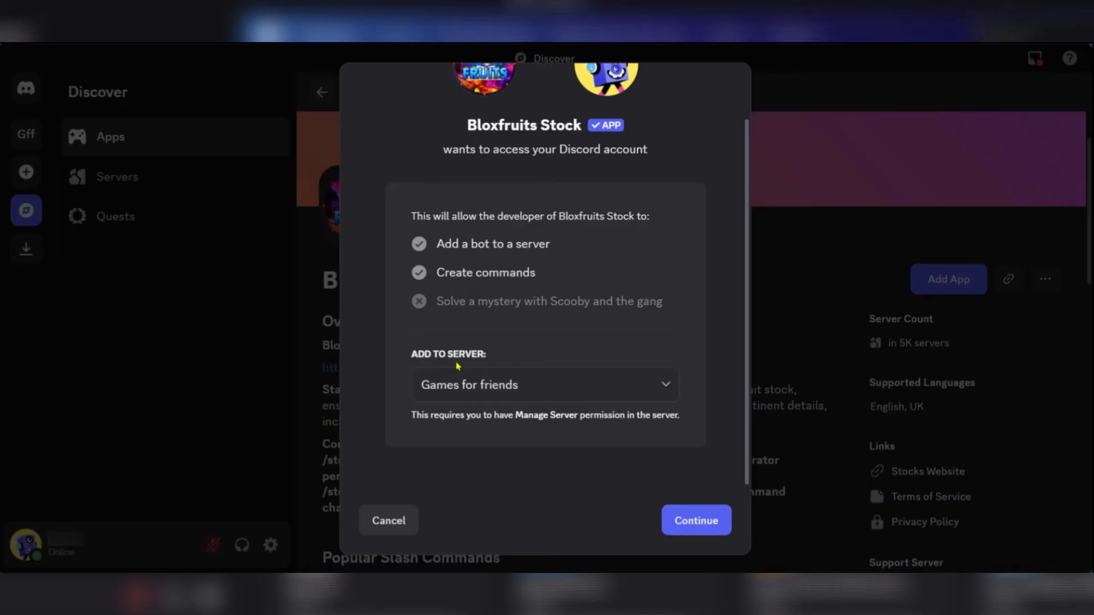
mouse_move(471, 390)
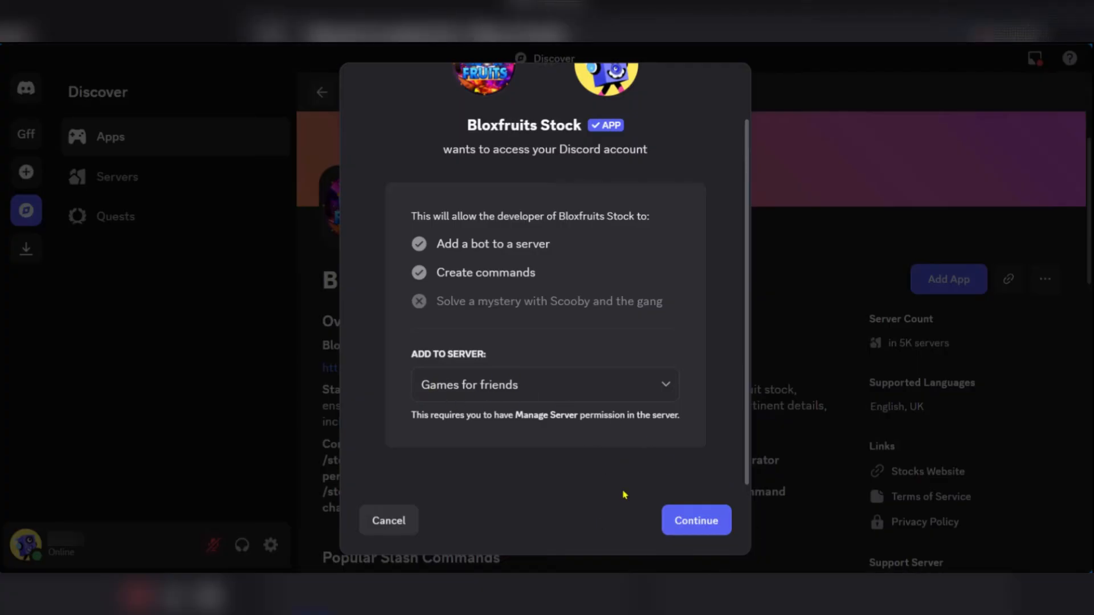
- Continue with Games for friends and authorize Bloxfruits Stock with Administrator permission
click(695, 520)
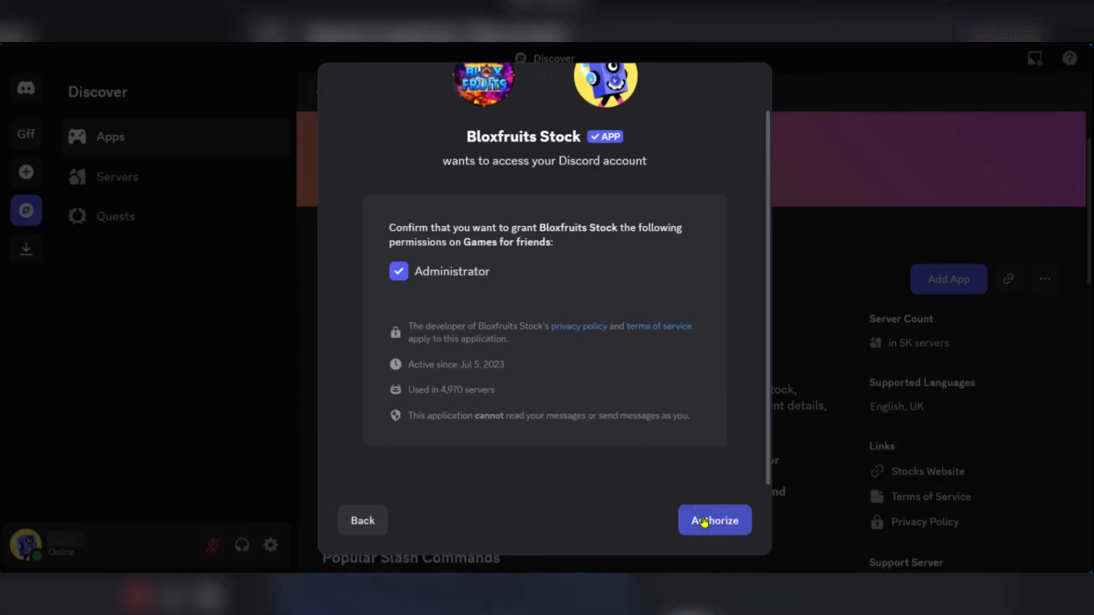
mouse_move(634, 237)
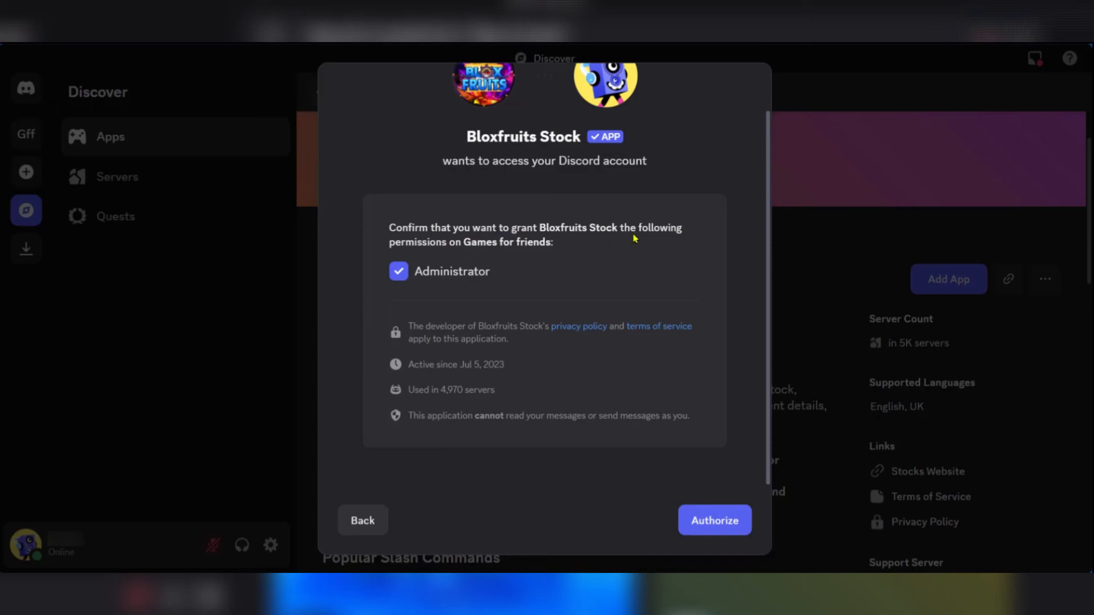
mouse_move(583, 467)
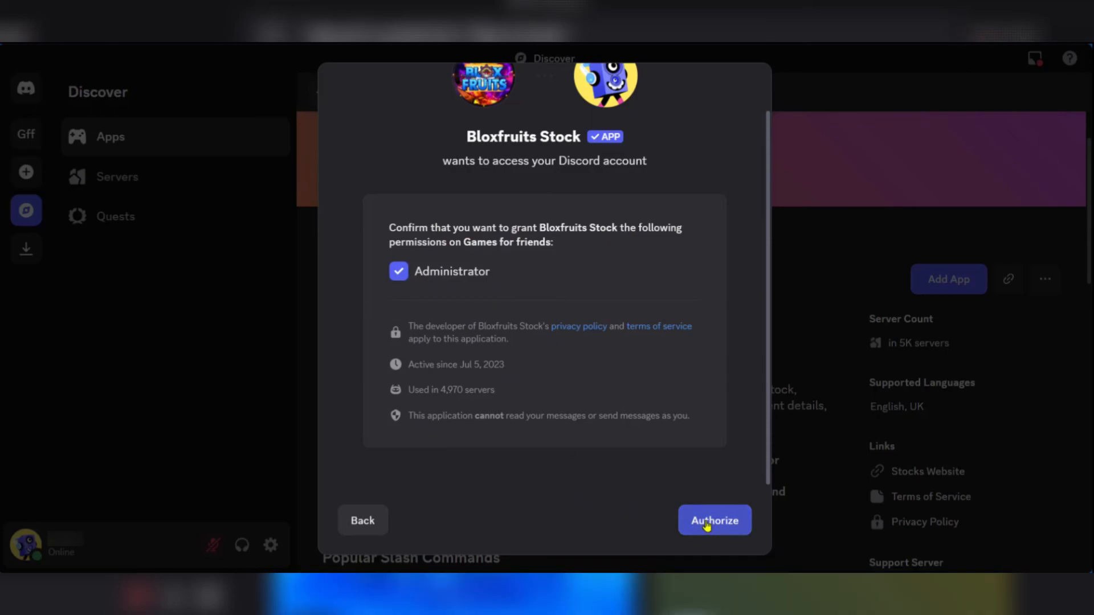
click(714, 520)
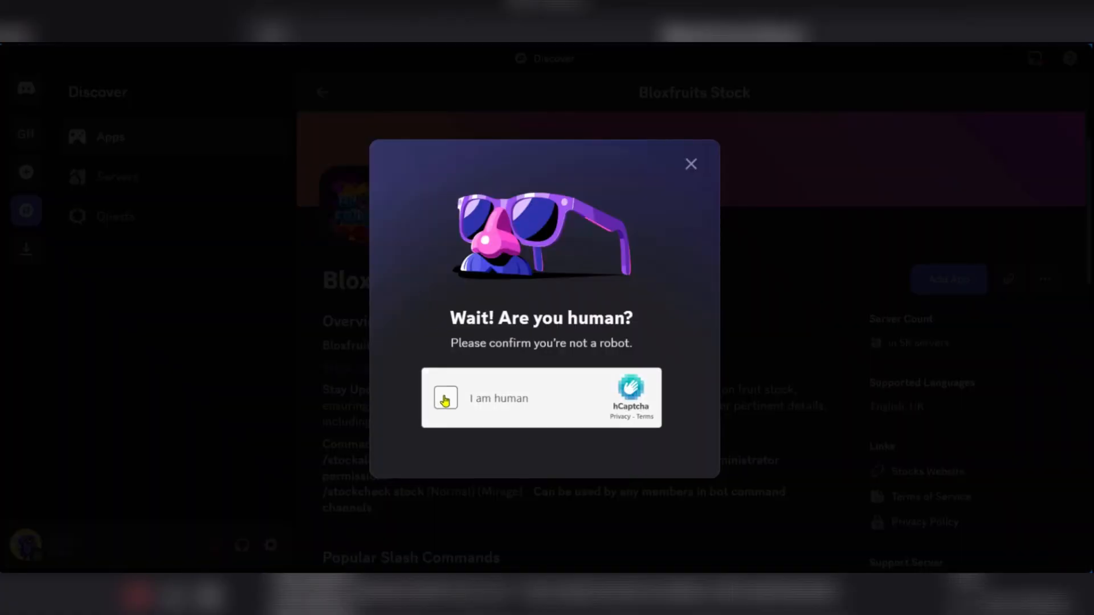
- Tick the hCaptcha 'I am human' checkbox to reach the Success dialog
click(445, 398)
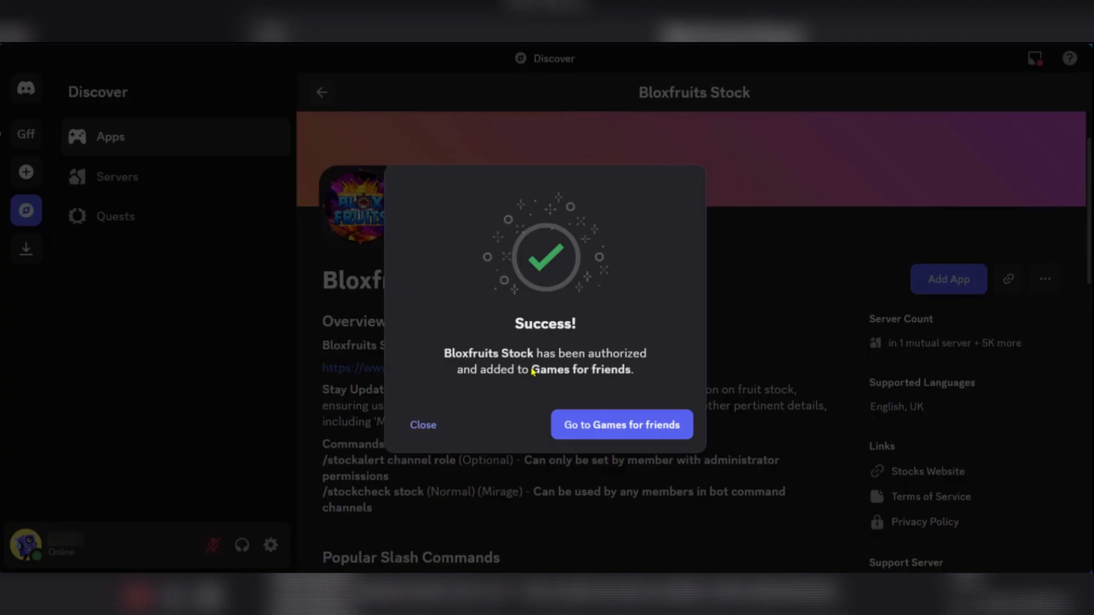
mouse_move(575, 355)
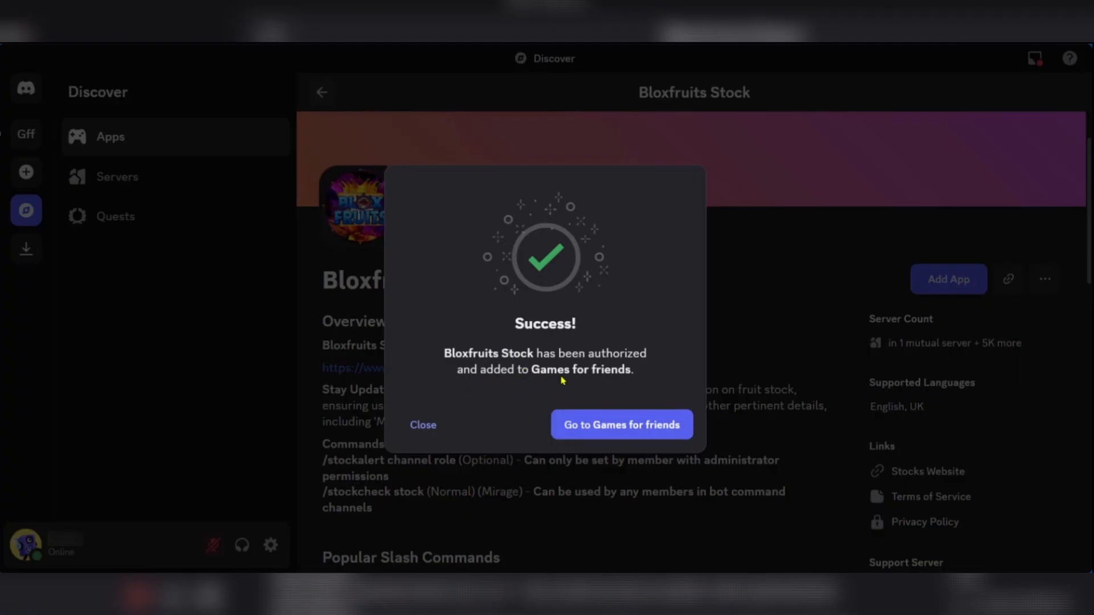
mouse_move(551, 388)
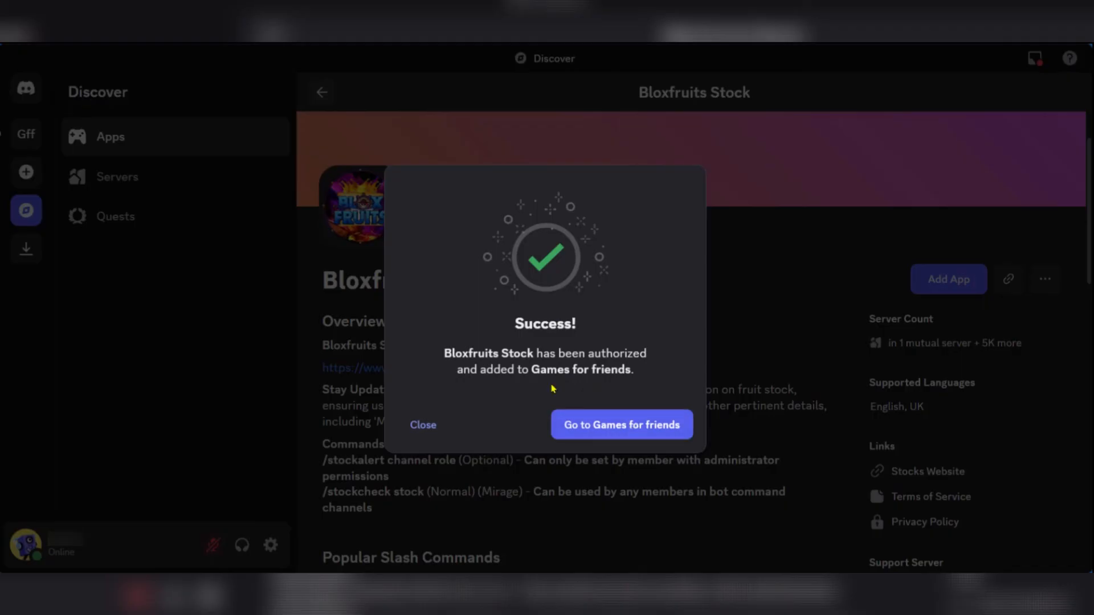